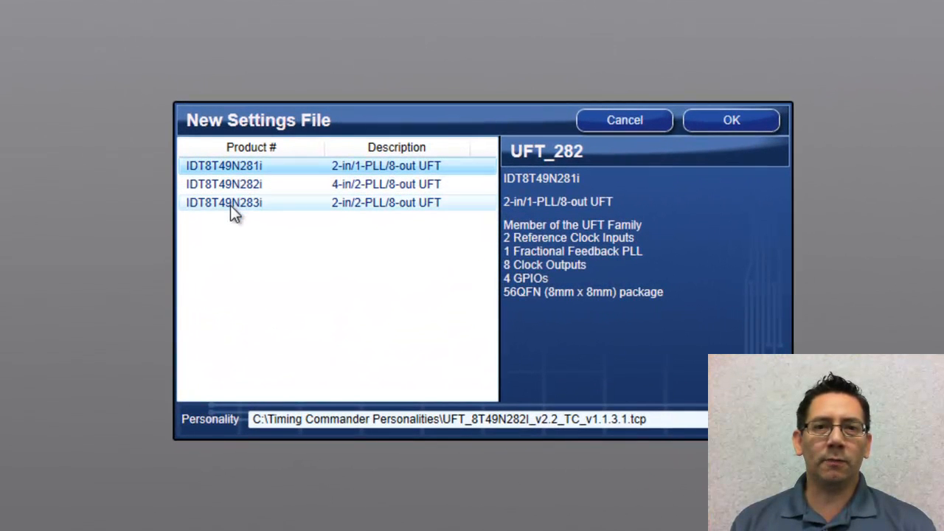
mouse_move(355, 206)
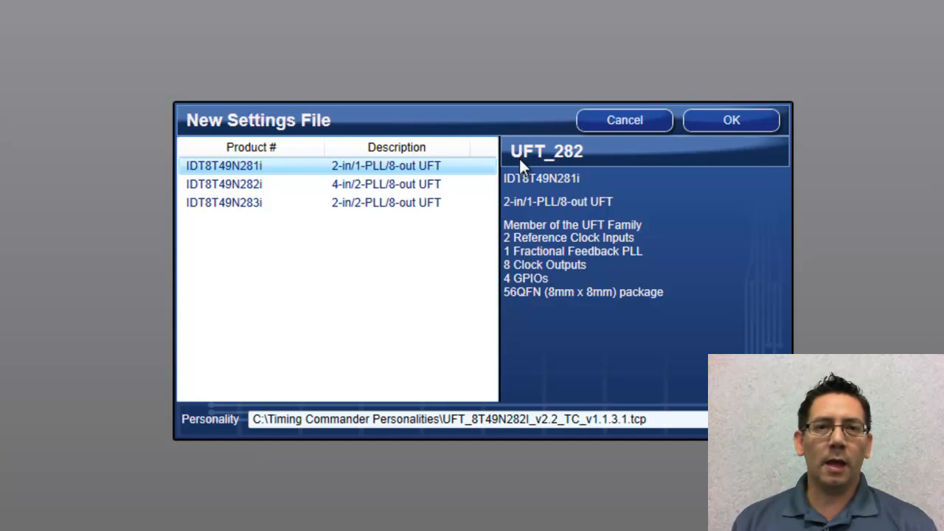
Create a new settings file for the IDT8T49N283i device.
left_click(236, 202)
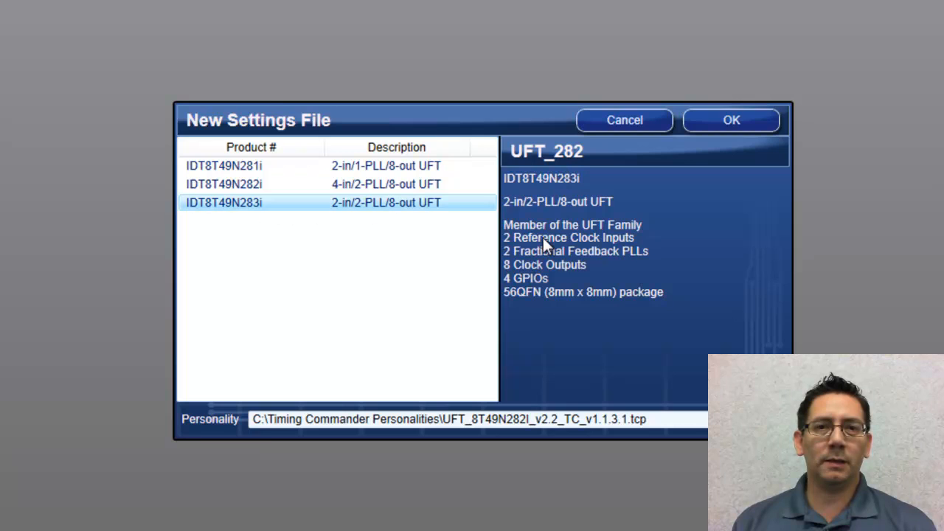
left_click(730, 119)
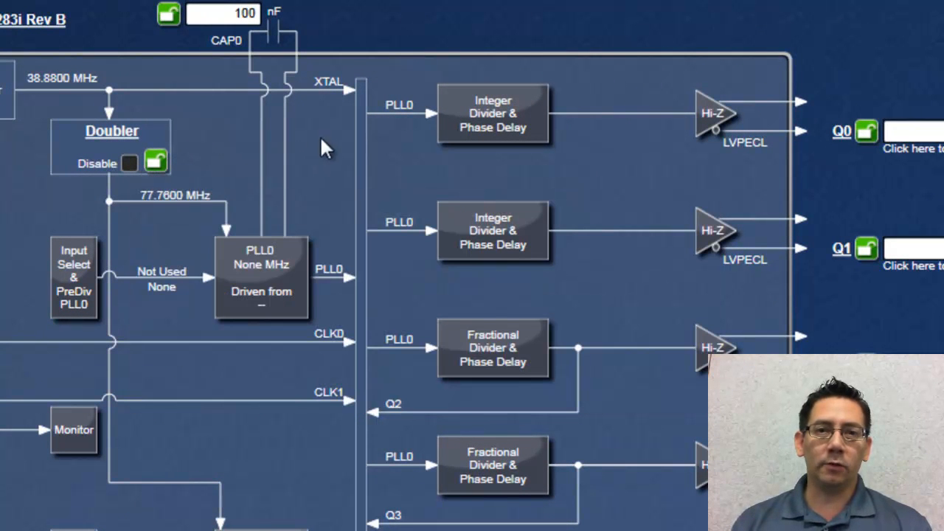
mouse_move(484, 129)
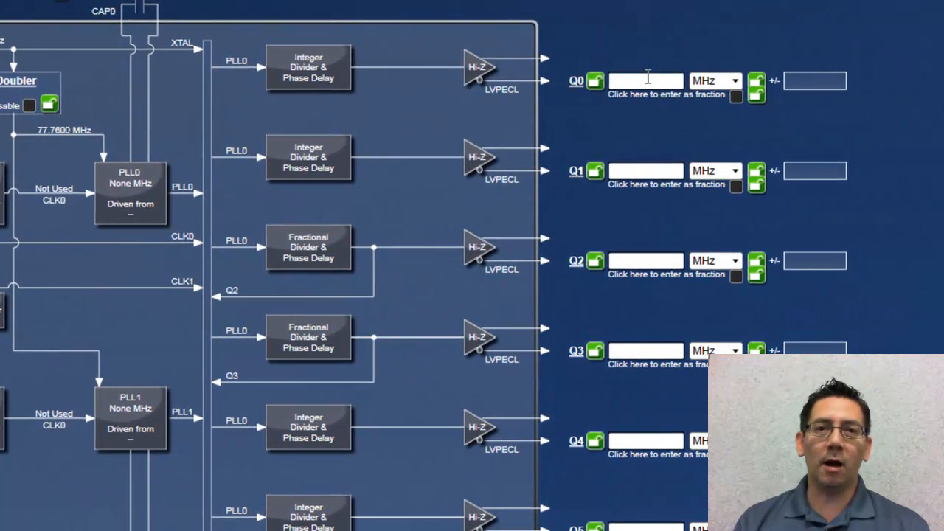
Enter 125 MHz as the Q0 output frequency.
type("125")
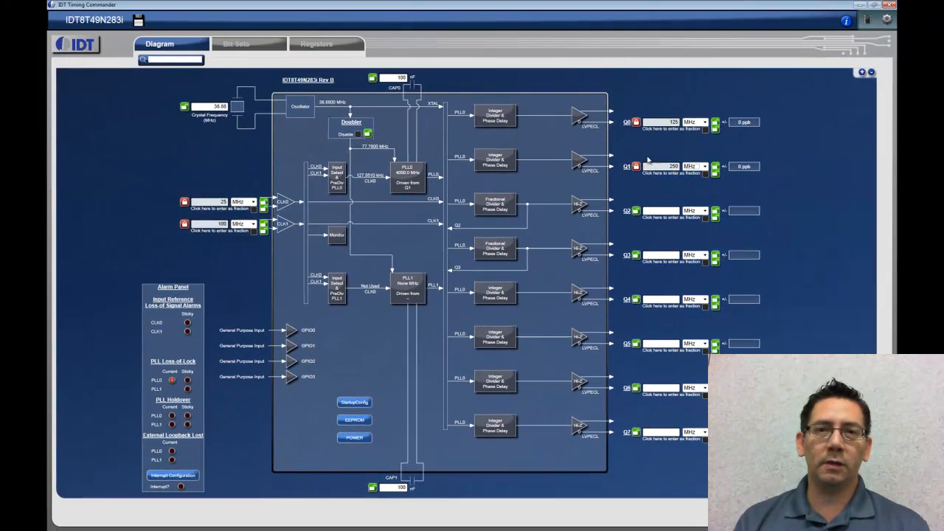
mouse_move(374, 214)
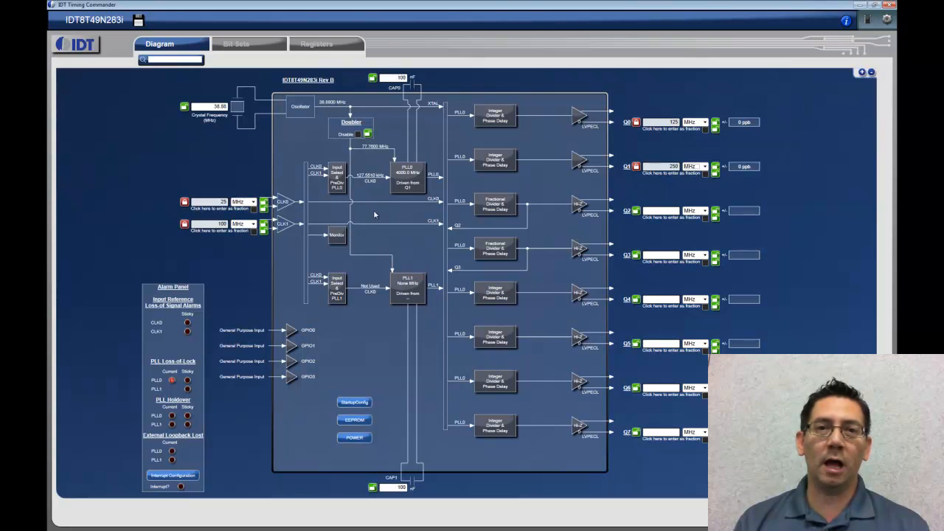
mouse_move(297, 209)
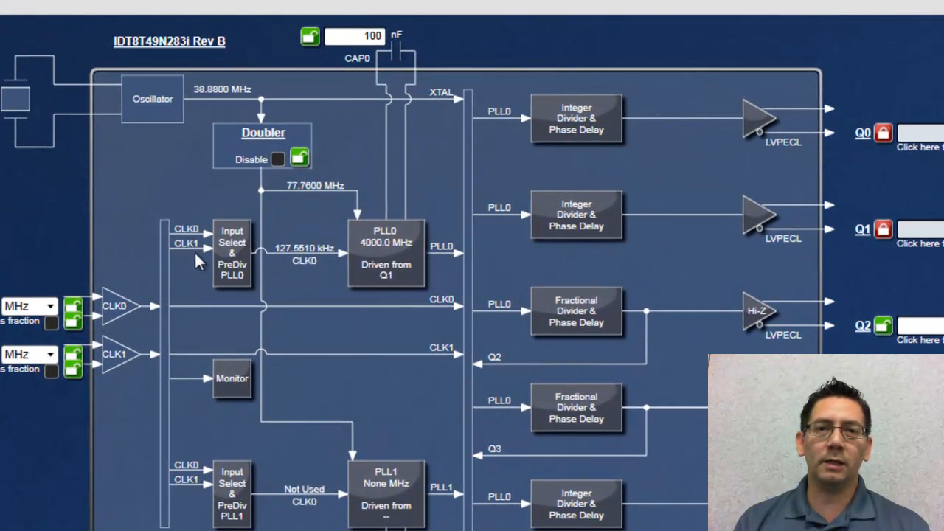
mouse_move(408, 259)
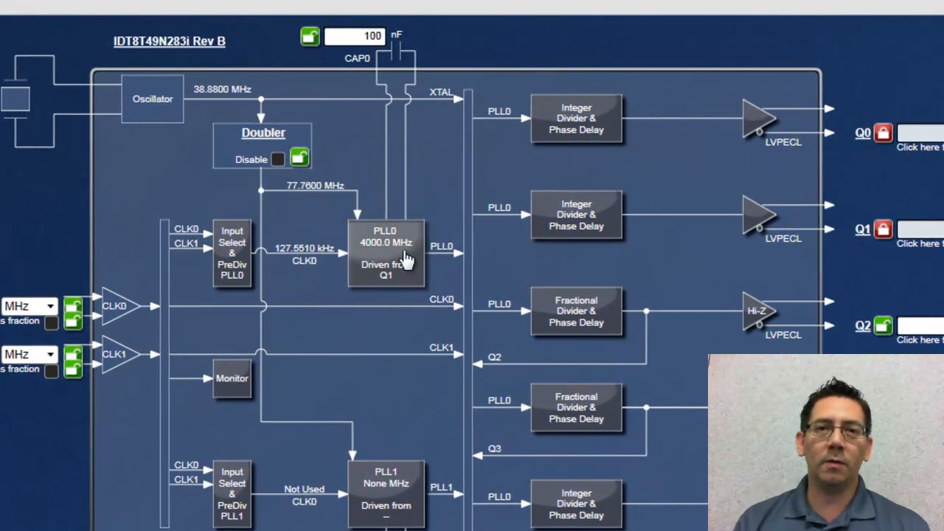
mouse_move(769, 254)
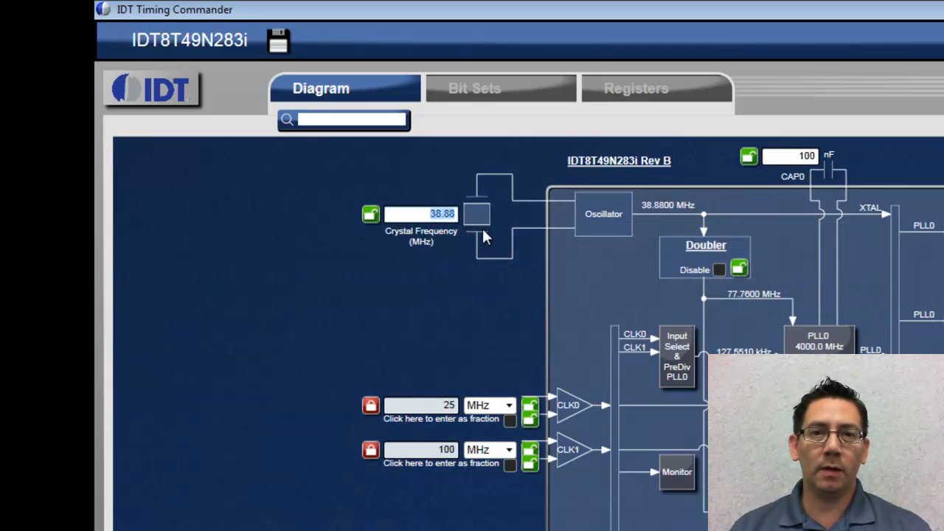
type("50")
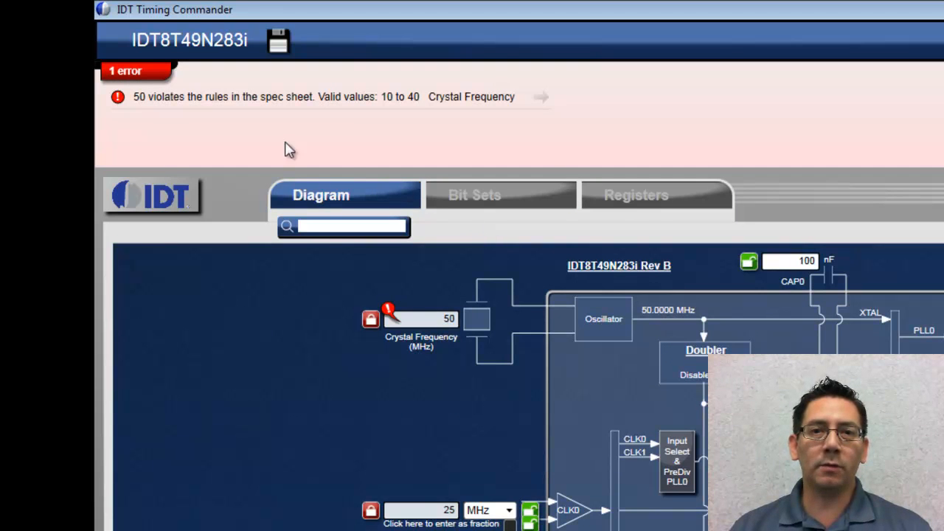
mouse_move(133, 109)
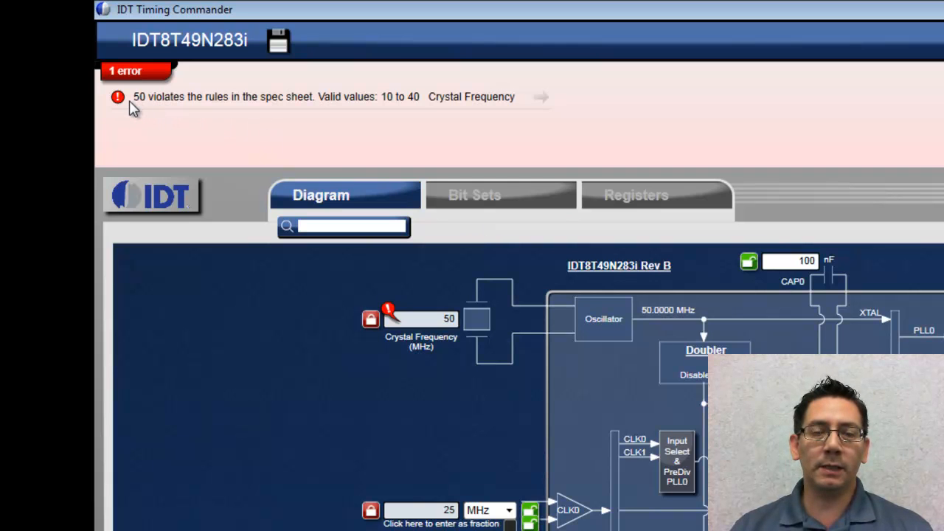
mouse_move(520, 109)
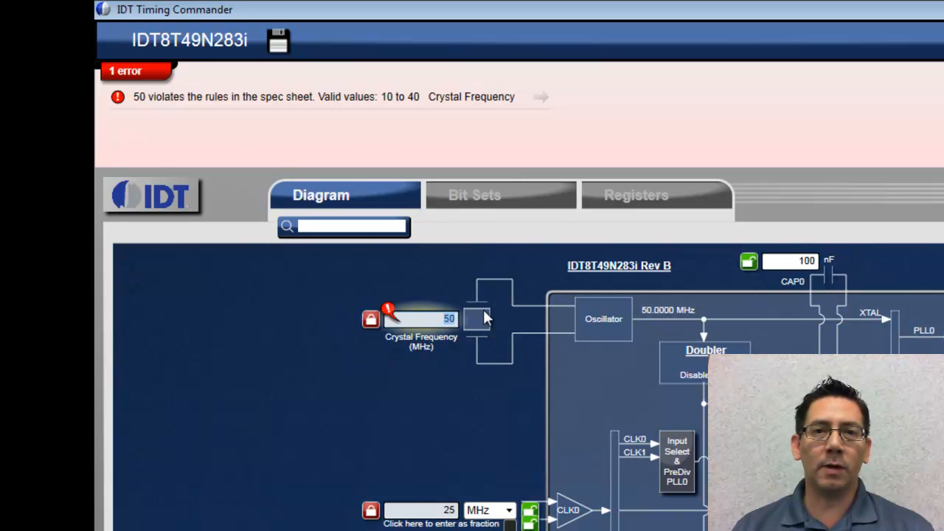
type("38.88")
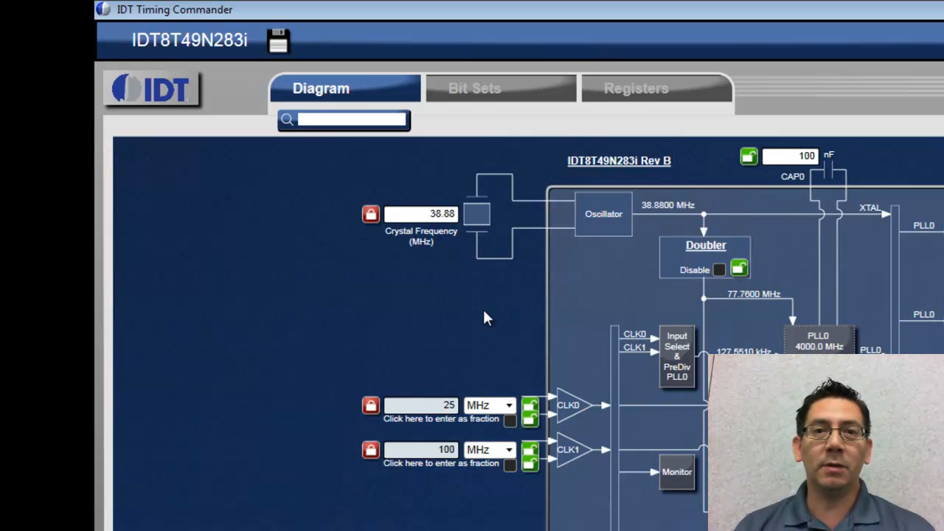
mouse_move(369, 104)
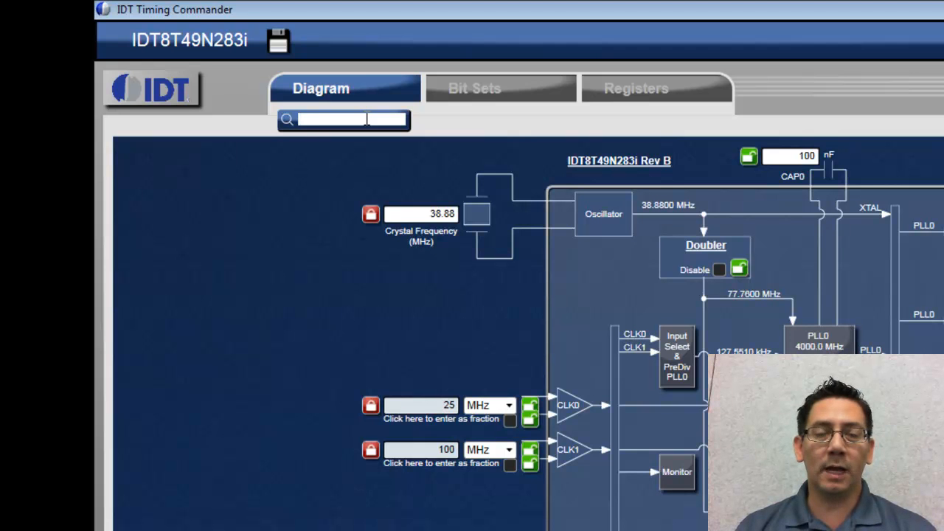
Open PLL0's detail view and its Digital PLL0 loop filter and lock controls.
type("ge")
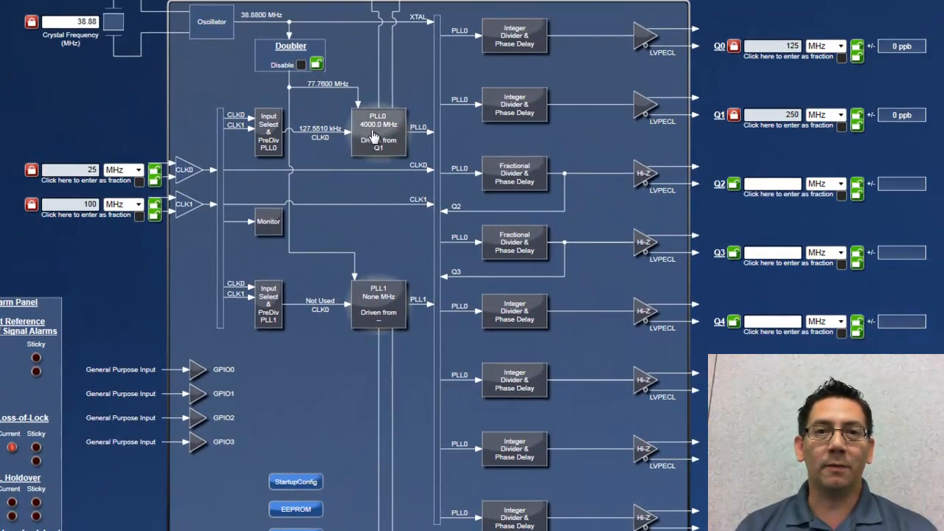
left_click(378, 131)
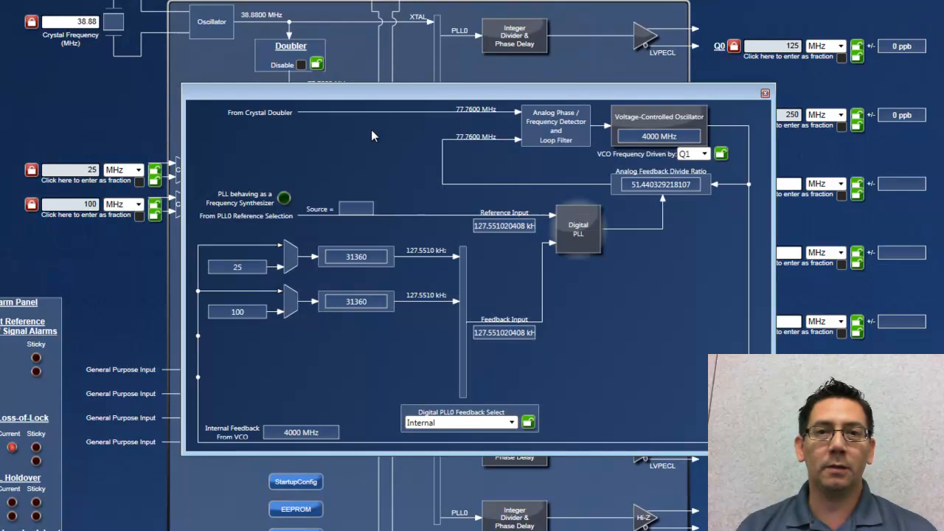
mouse_move(581, 234)
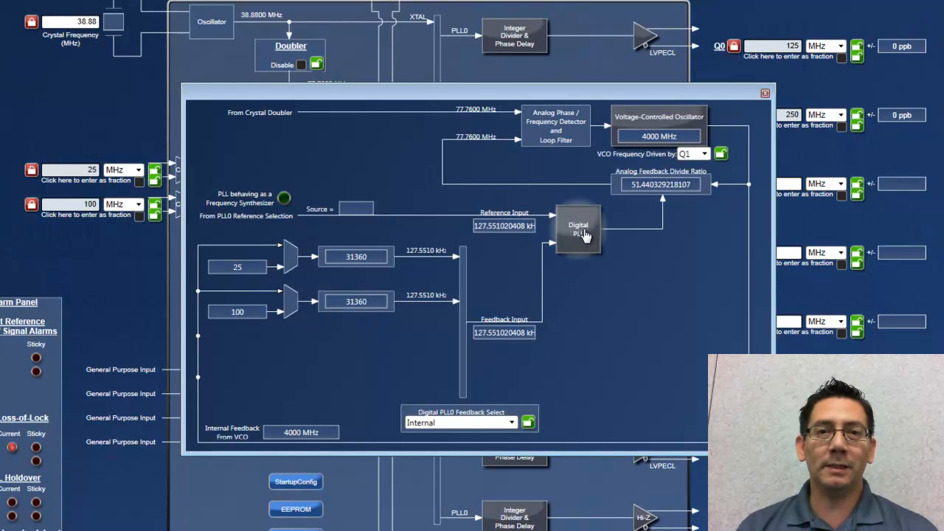
left_click(578, 229)
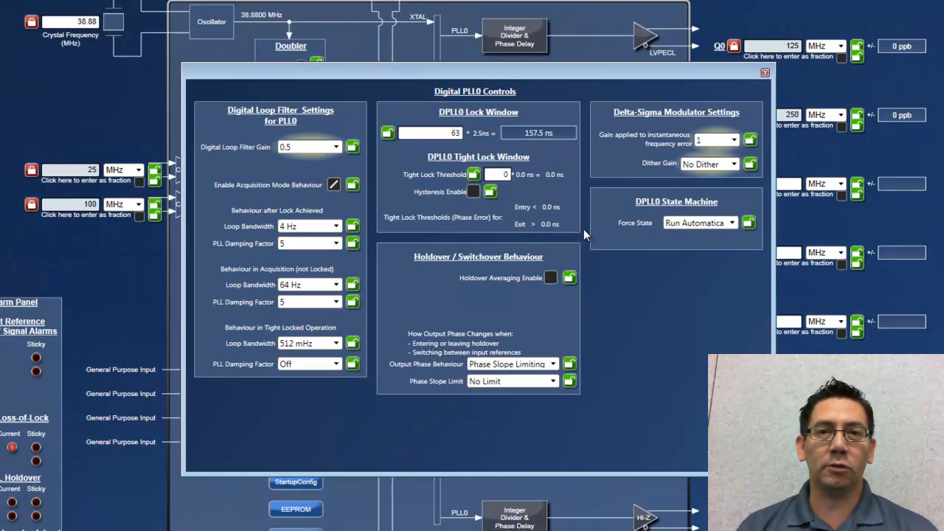
mouse_move(596, 184)
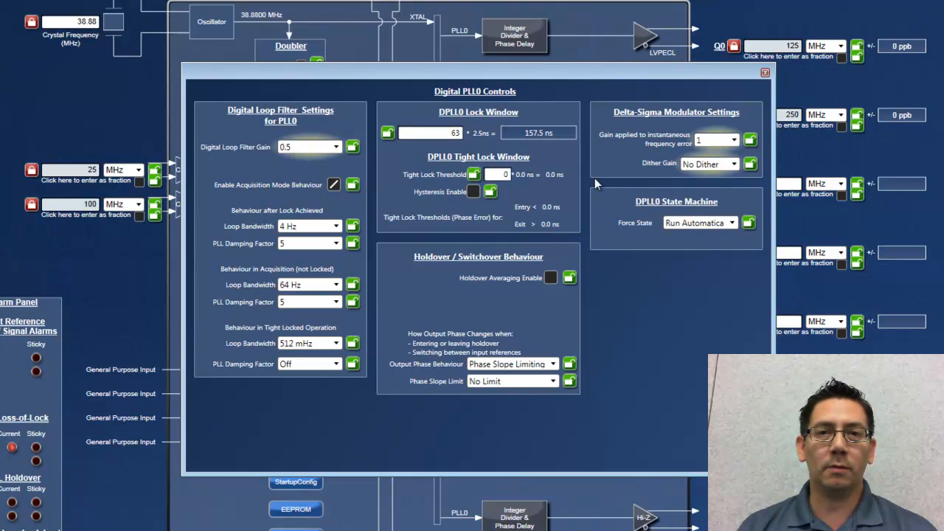
mouse_move(764, 73)
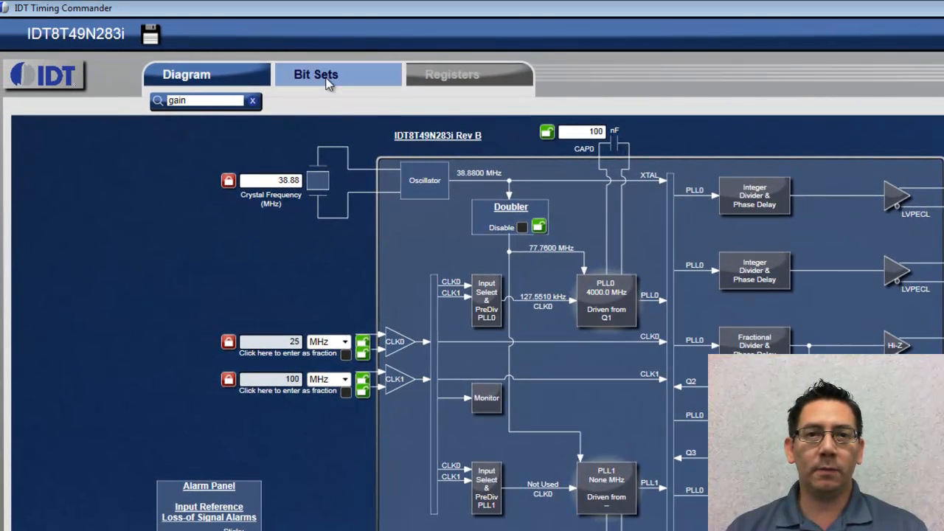
View the Analog PLL0 2nd-pole loop filter bit set, then filter bit sets by 'gain'.
left_click(455, 74)
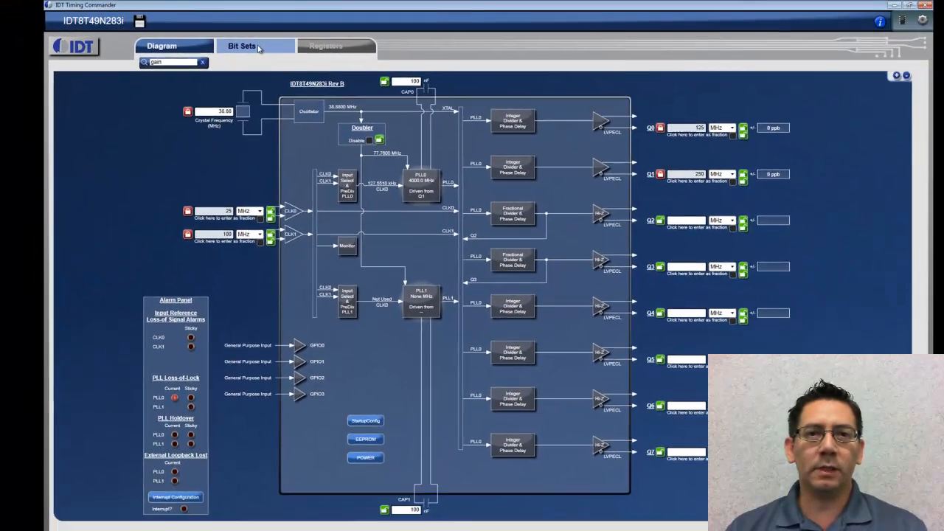
left_click(253, 48)
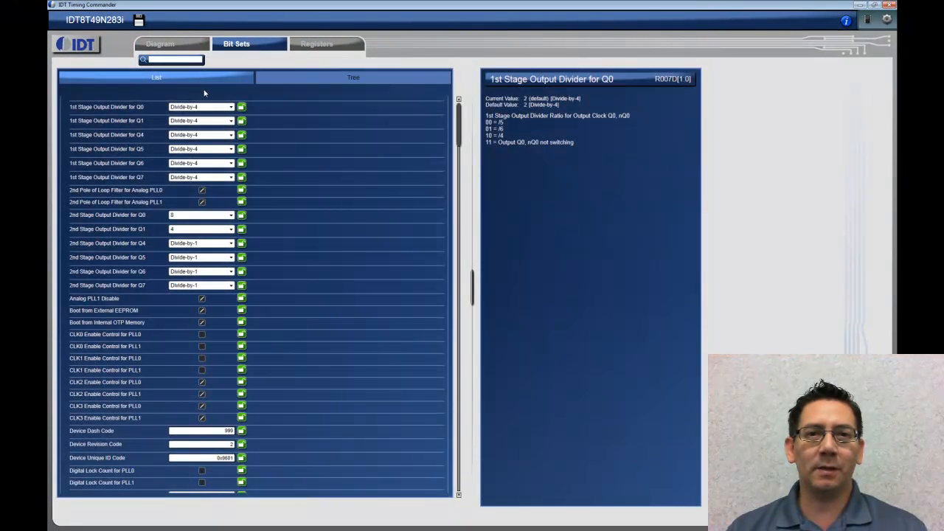
mouse_move(201, 190)
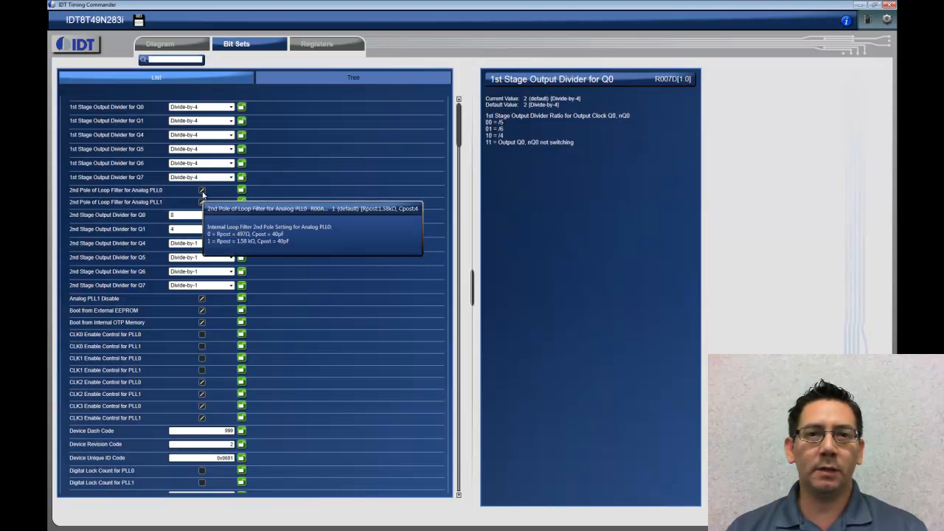
left_click(201, 190)
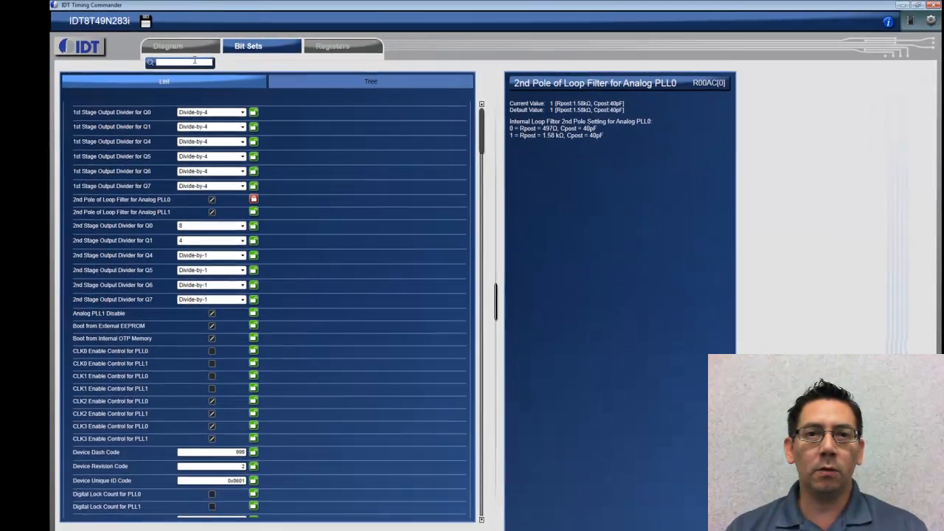
type("gain")
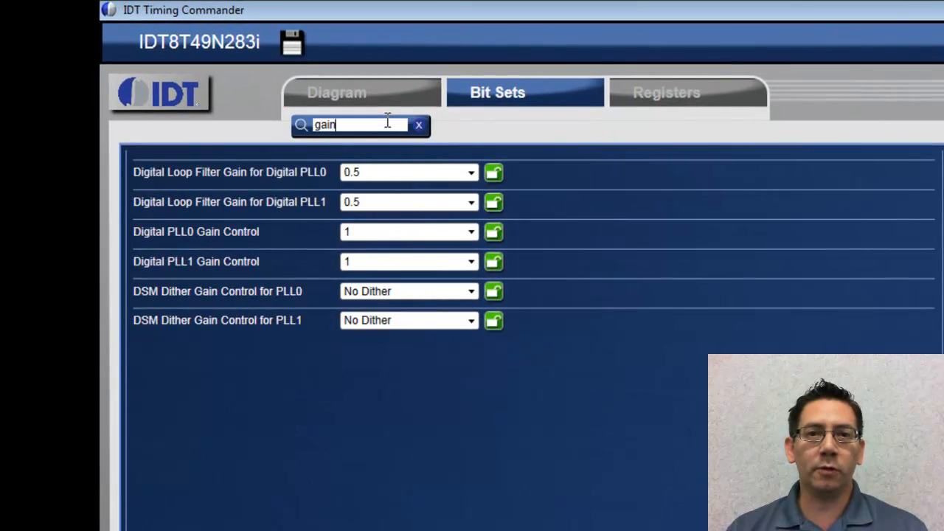
mouse_move(245, 336)
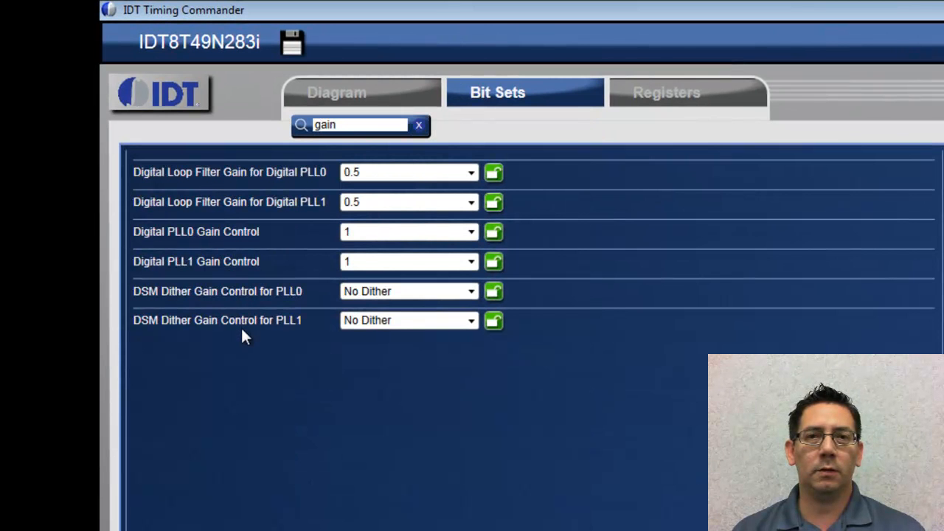
mouse_move(306, 335)
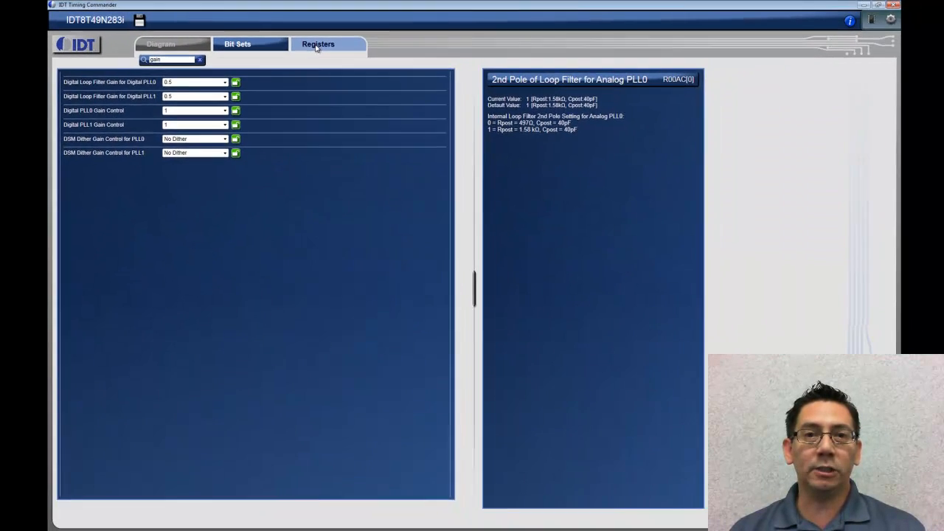
Toggle bit 5 of register 0000 in the register map and return to the diagram.
left_click(322, 43)
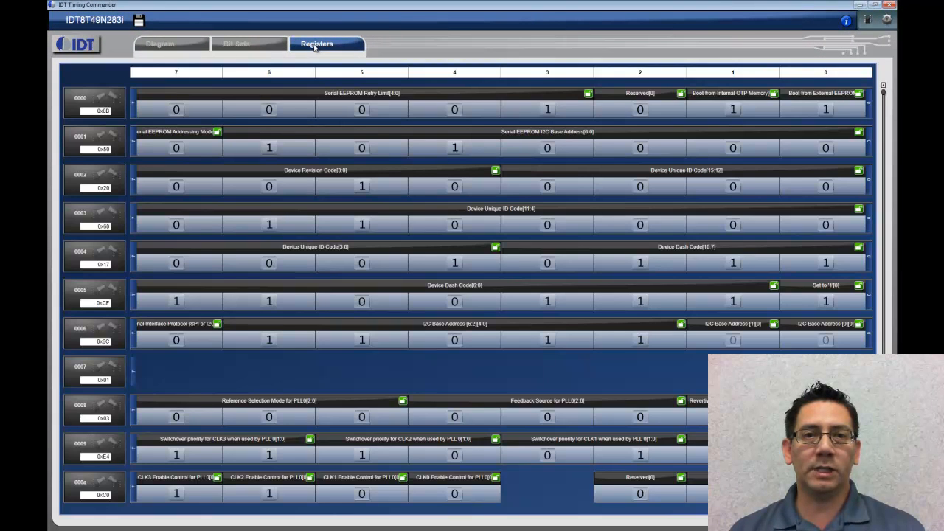
mouse_move(330, 79)
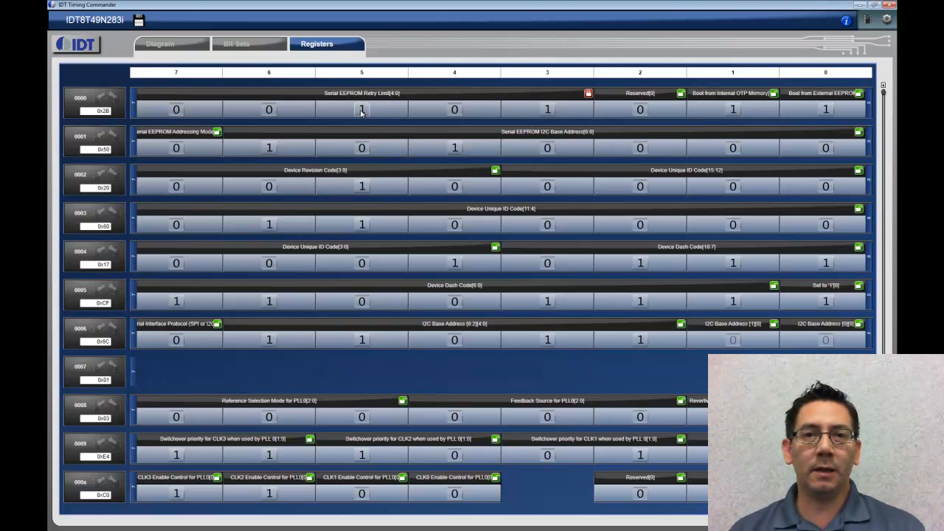
left_click(361, 109)
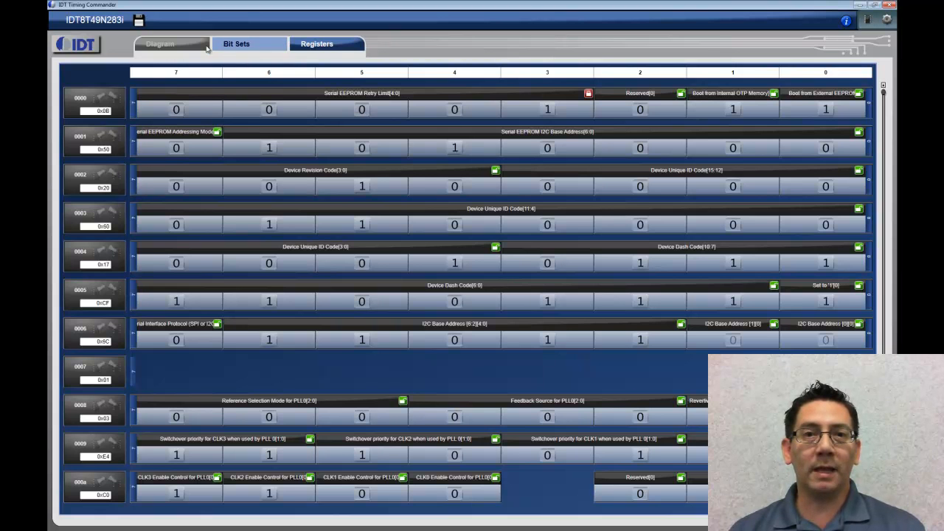
left_click(171, 43)
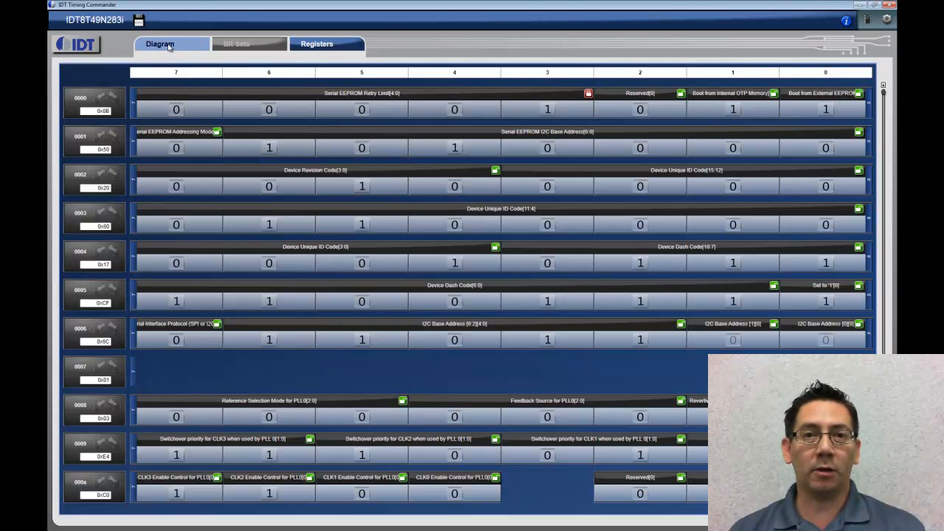
Open the 56-pin QFN device pinout window from the block diagram.
left_click(168, 45)
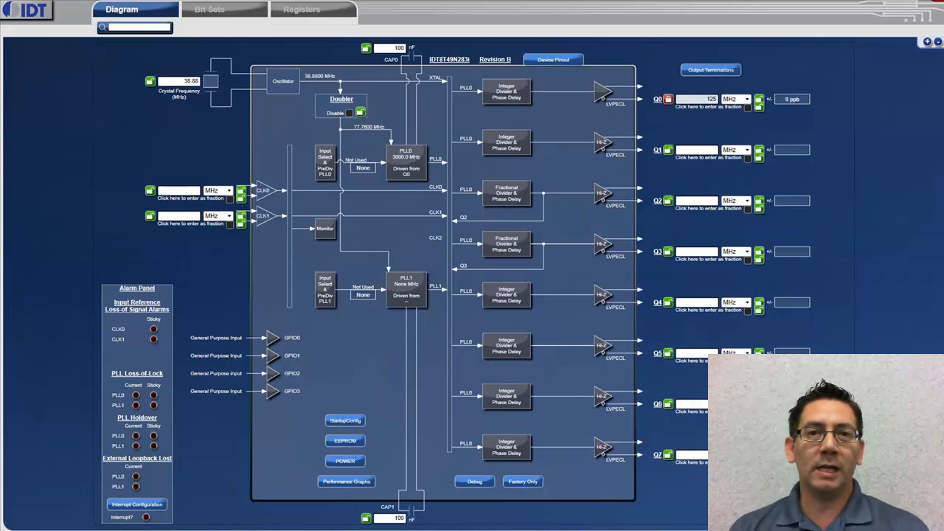
left_click(552, 59)
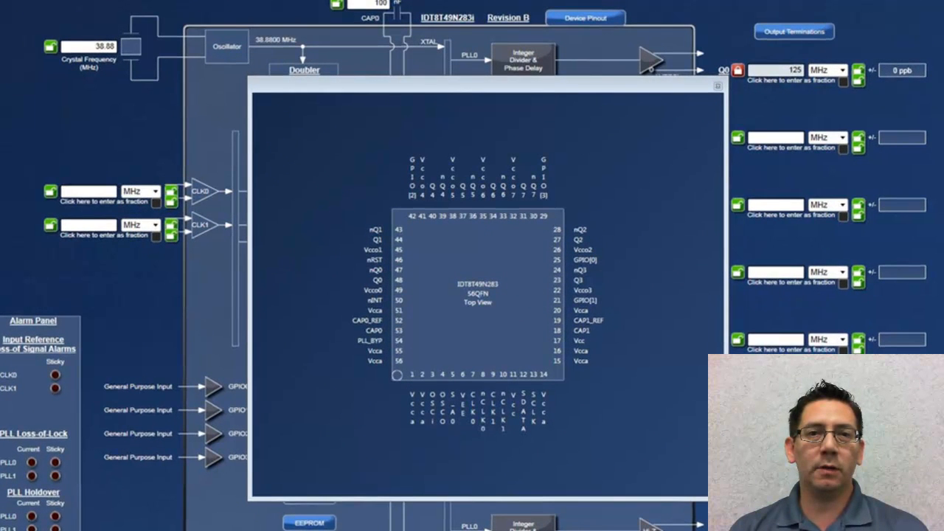